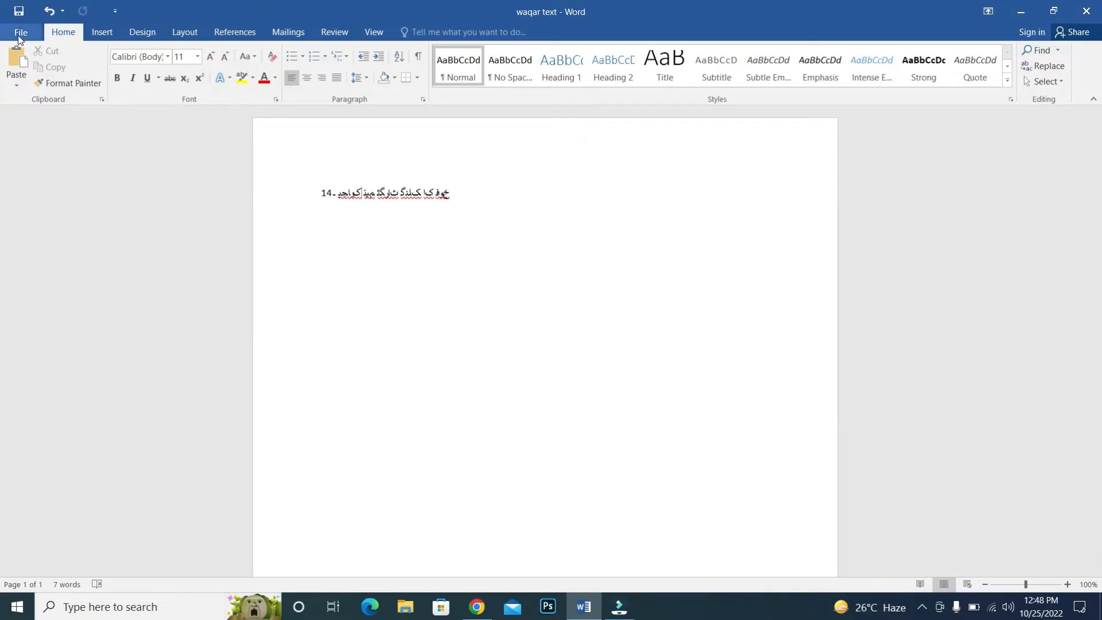
# Step: Open Word Options from the File backstage menu
pyautogui.click(19, 32)
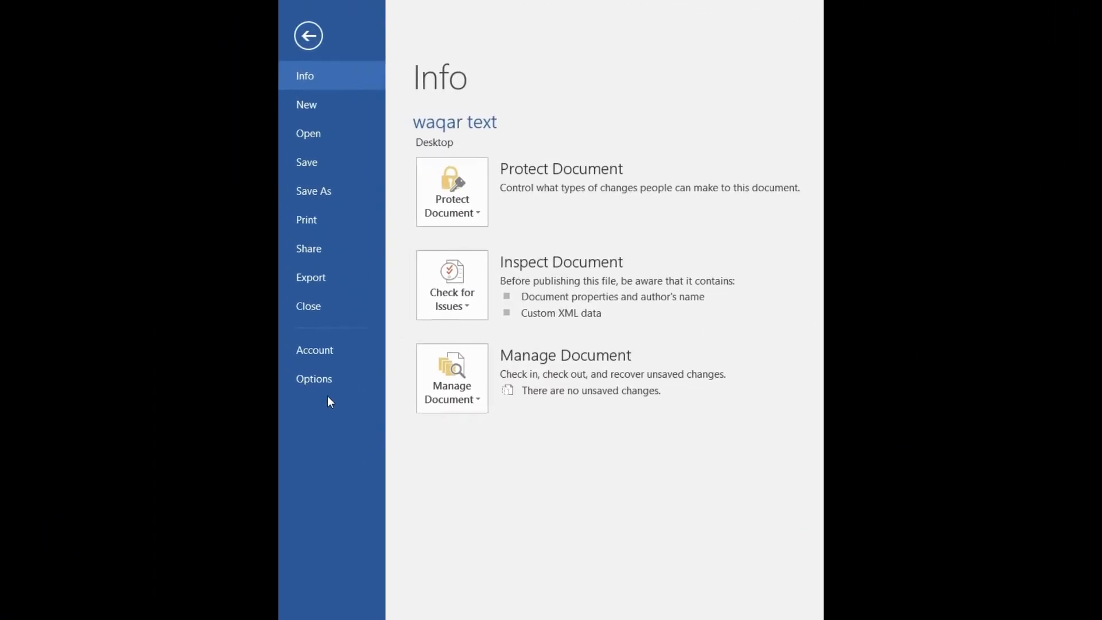
pyautogui.click(314, 379)
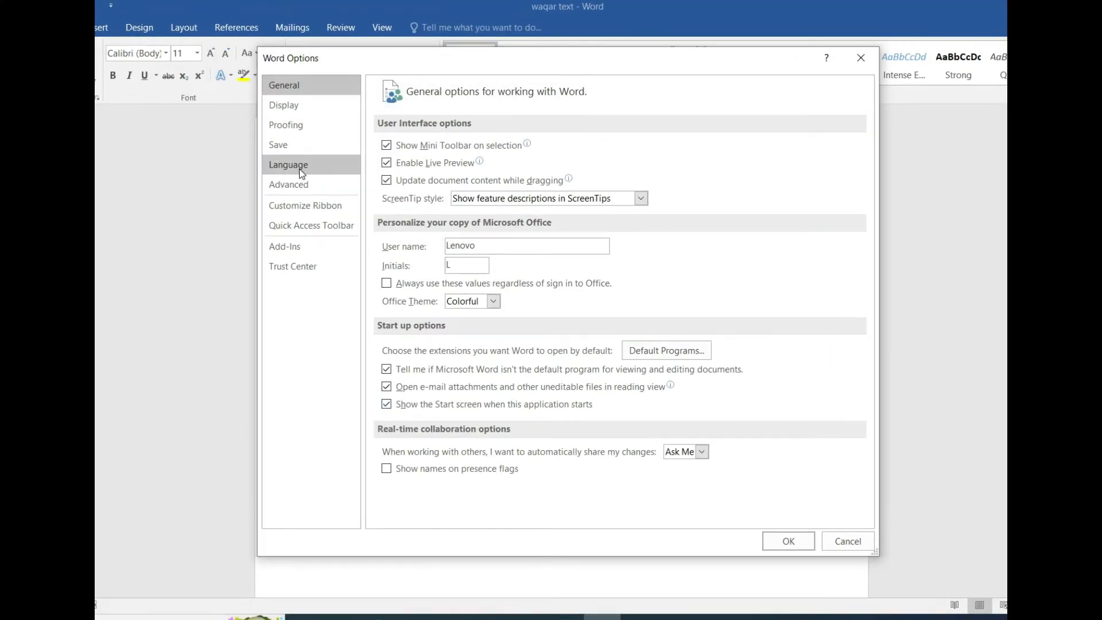
# Step: Show Language preferences and expand the additional editing languages dropdown
pyautogui.click(288, 164)
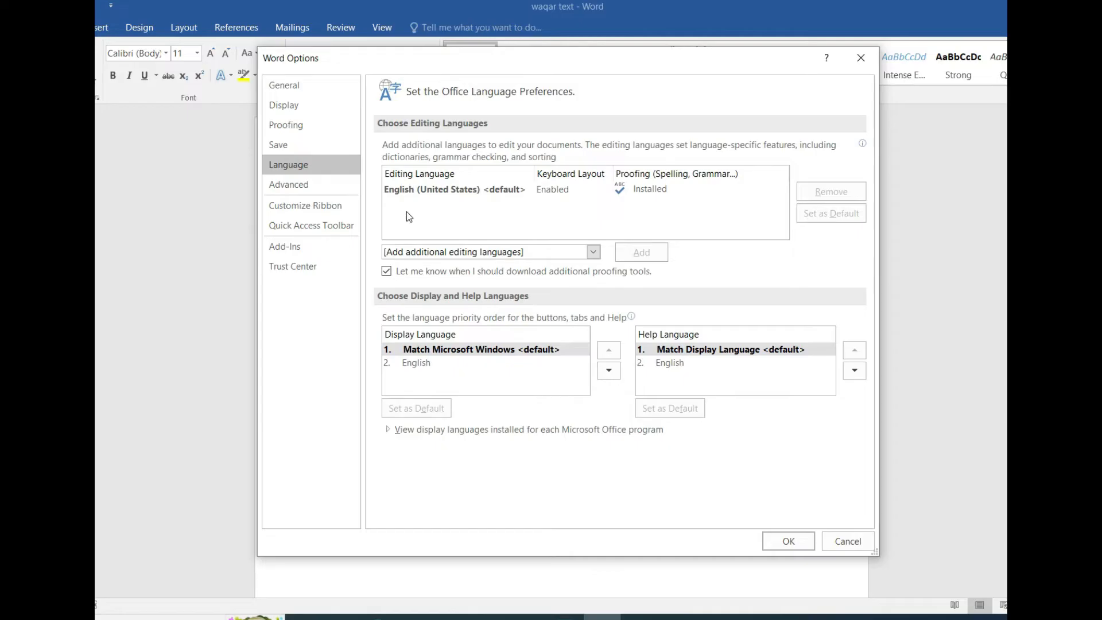
pyautogui.moveTo(548, 212)
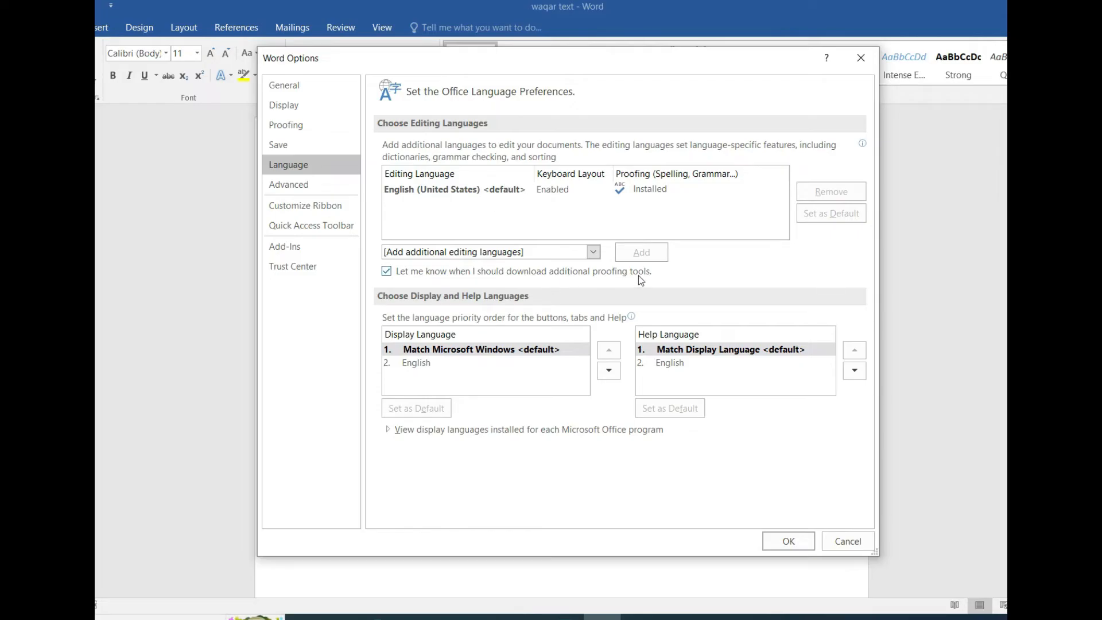
pyautogui.click(592, 251)
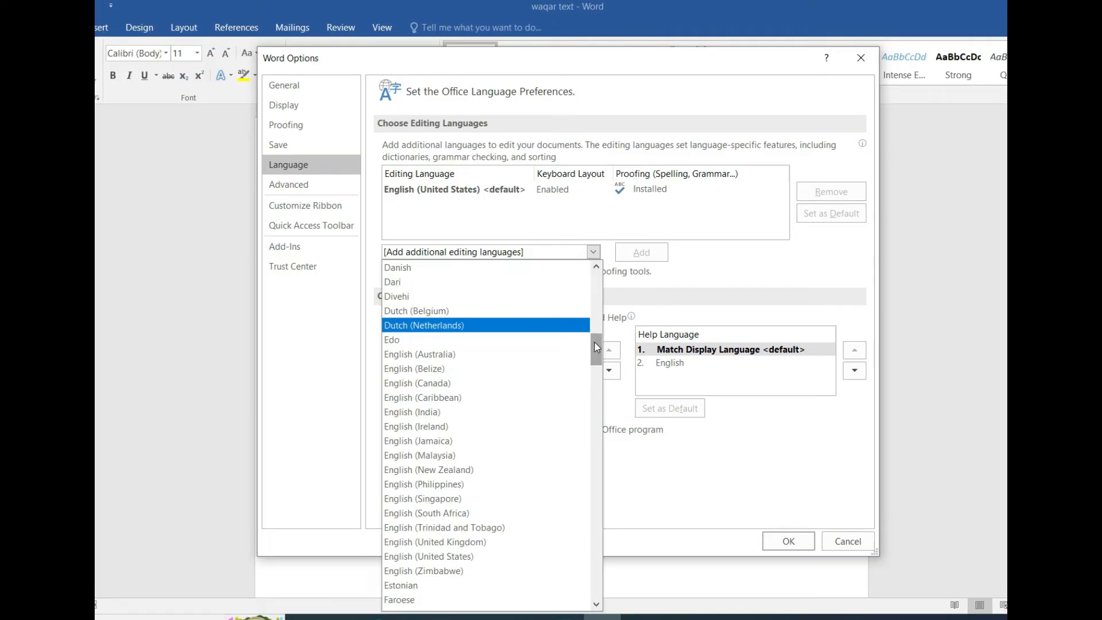
# Step: Add Urdu (Pakistan) to the editing languages and select its row
pyautogui.scroll(-3)
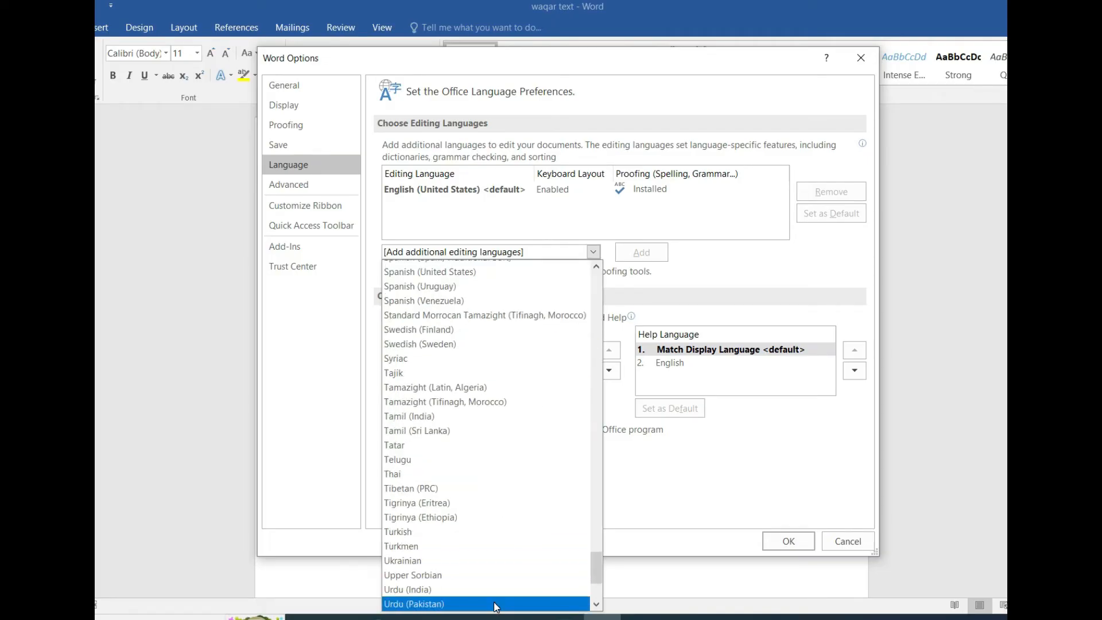
pyautogui.click(413, 603)
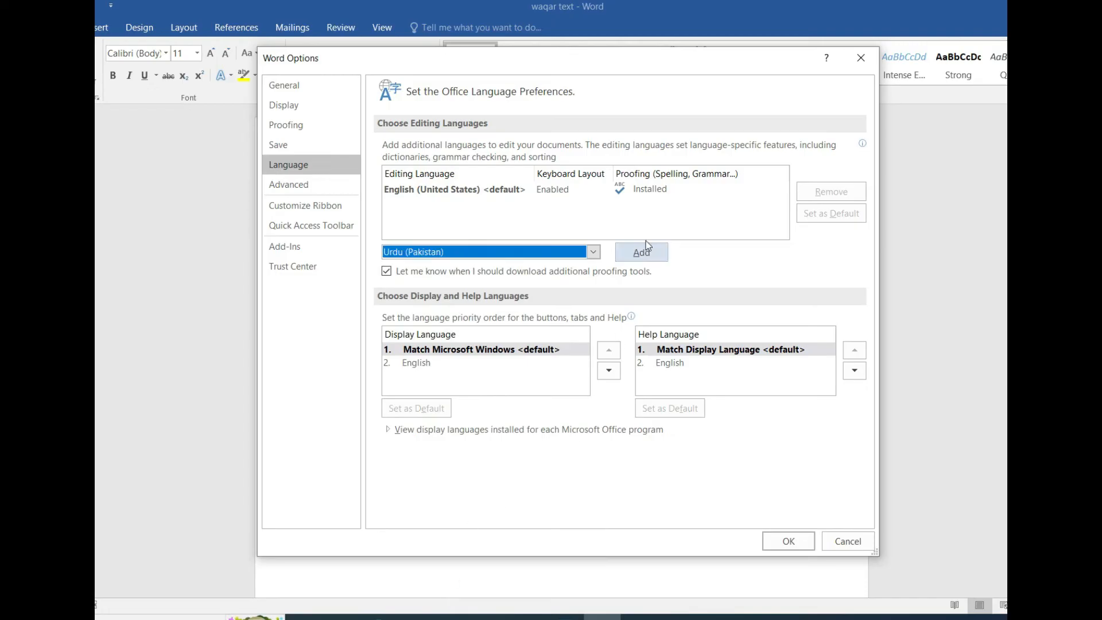
pyautogui.click(640, 251)
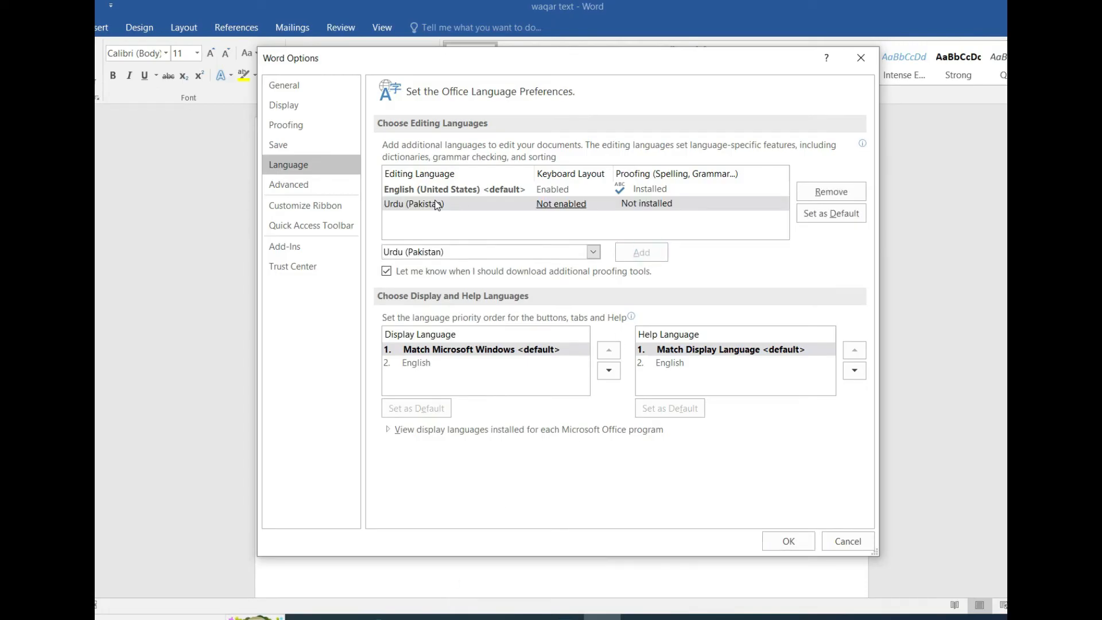
pyautogui.click(414, 204)
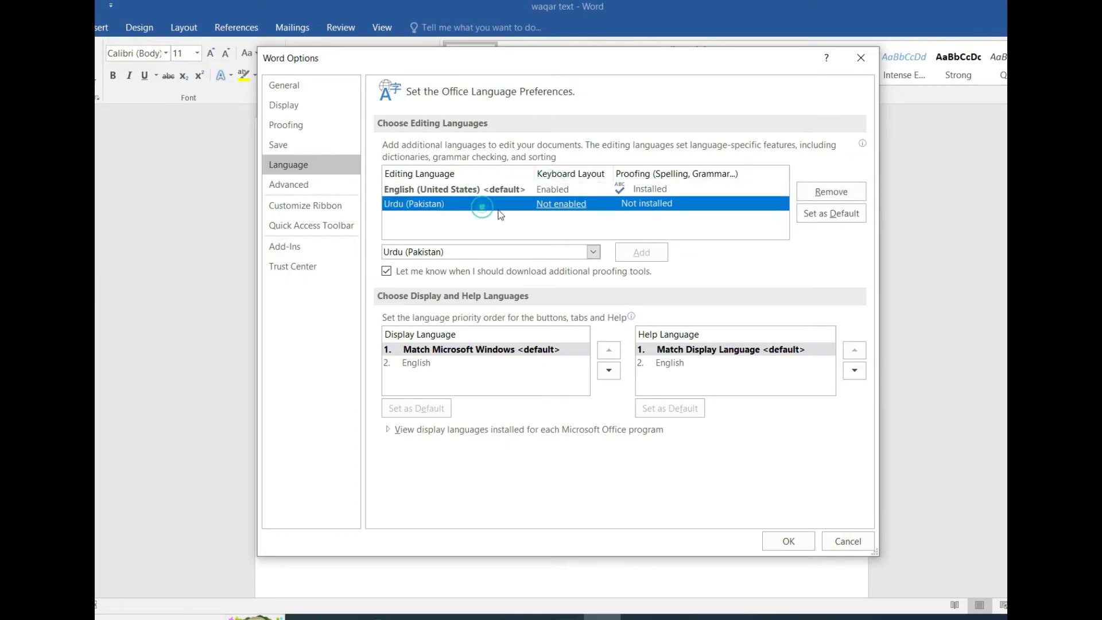
# Step: Set Urdu (Pakistan) as default, confirm, save options, and acknowledge the restart notice
pyautogui.click(830, 213)
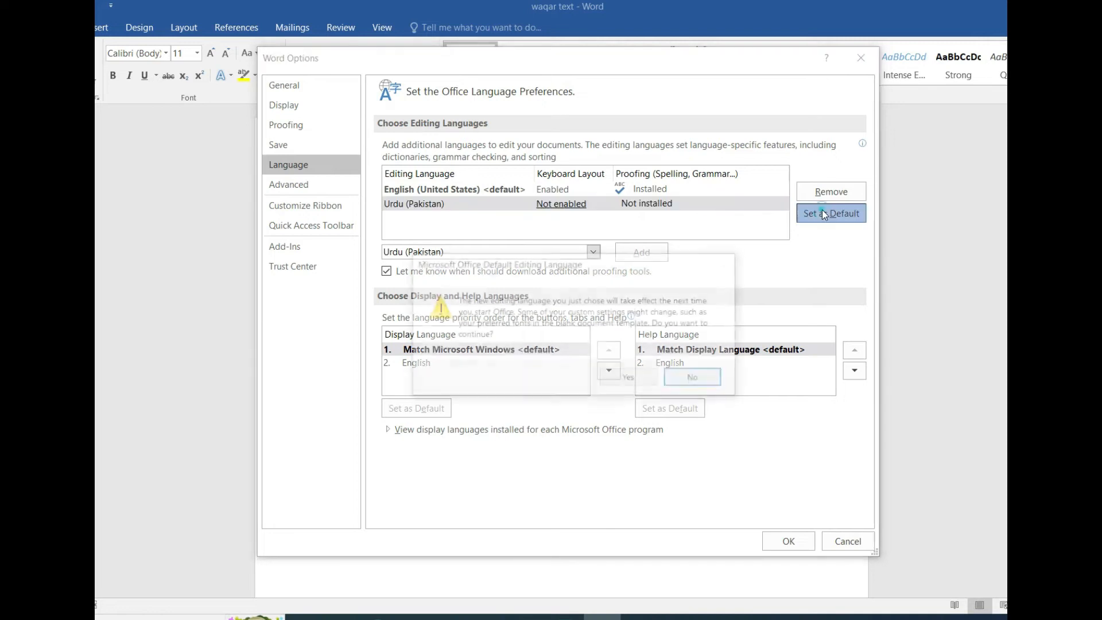
pyautogui.click(692, 376)
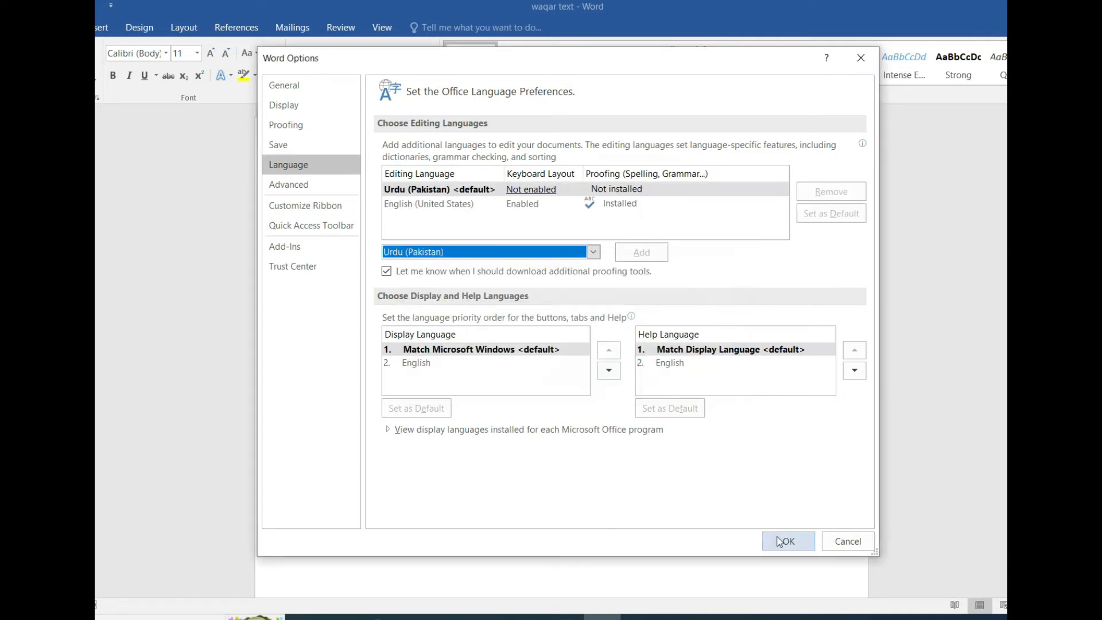
pyautogui.click(787, 541)
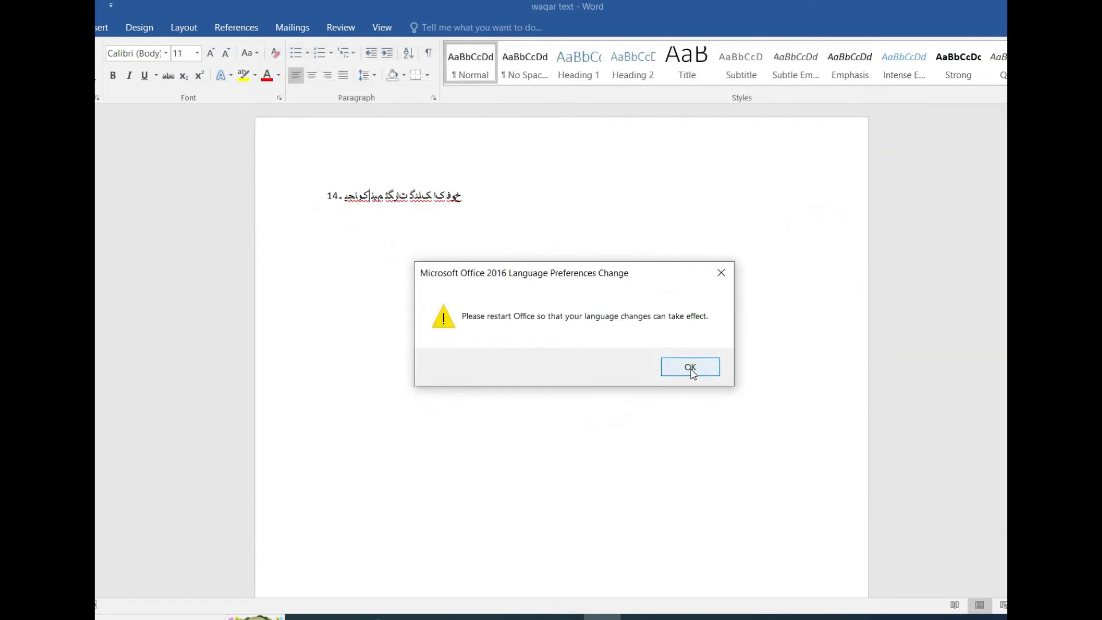
pyautogui.click(689, 367)
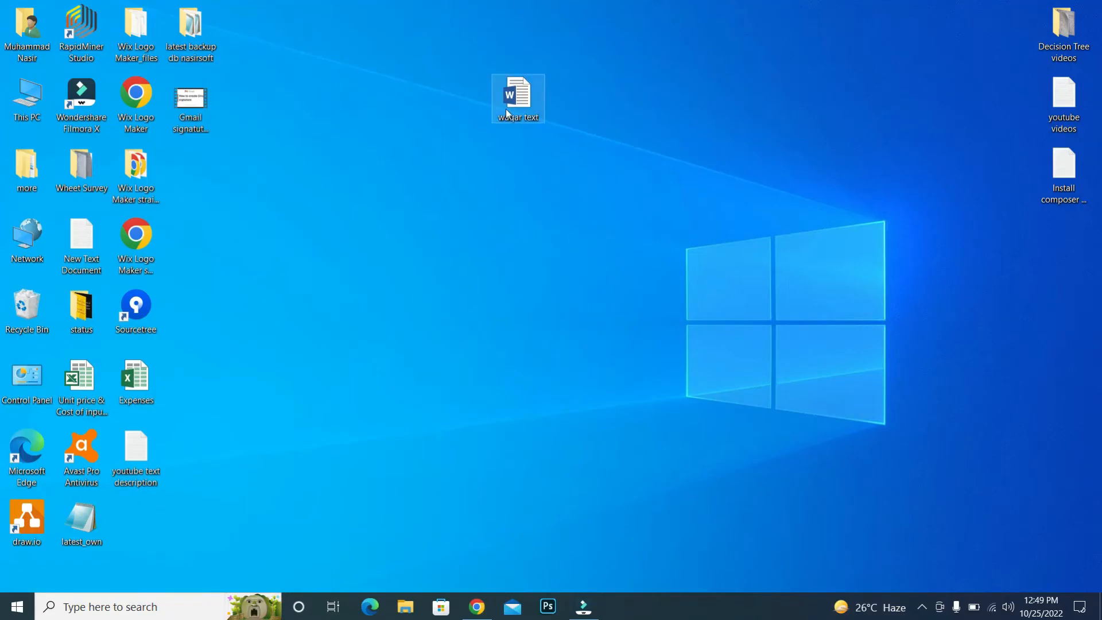
# Step: Open the waqar text file from the desktop in Word
pyautogui.doubleClick(517, 98)
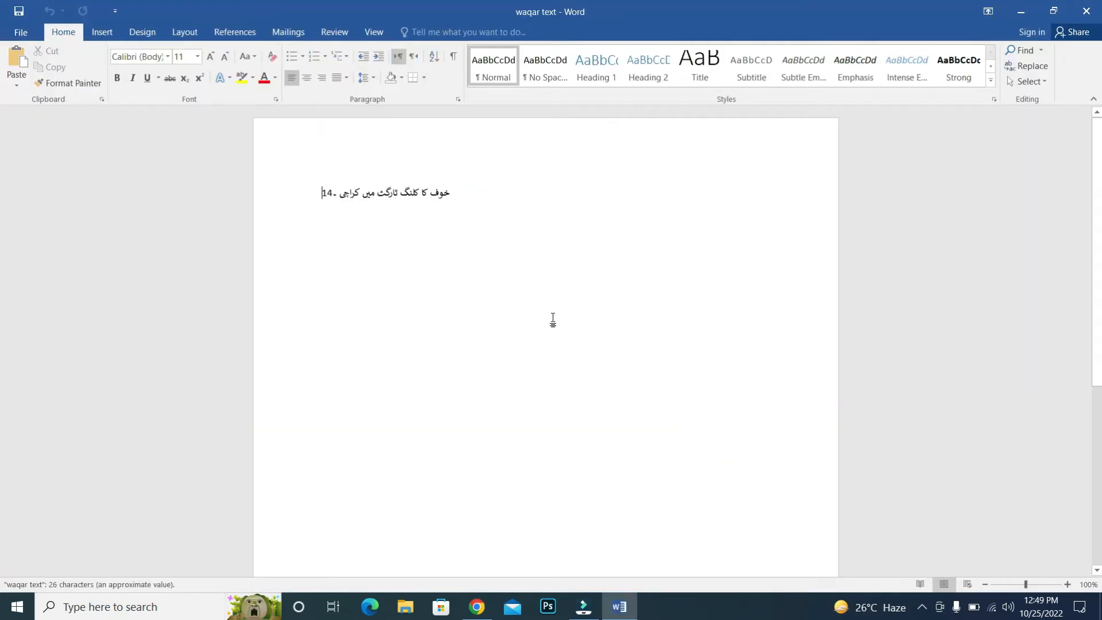